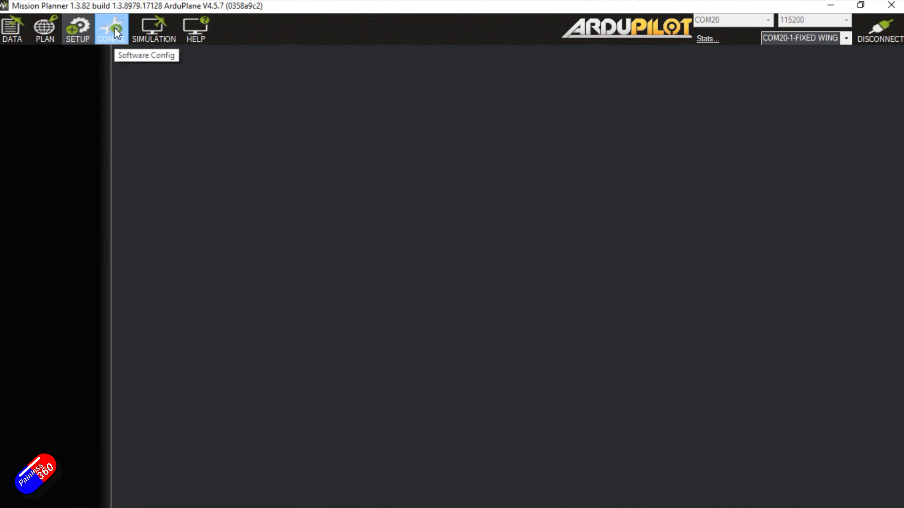
Step: Filter the Full Parameter List to osd_type and confirm OSD_TYPE is 5 (MSP_DISPLAYPORT)
click(111, 29)
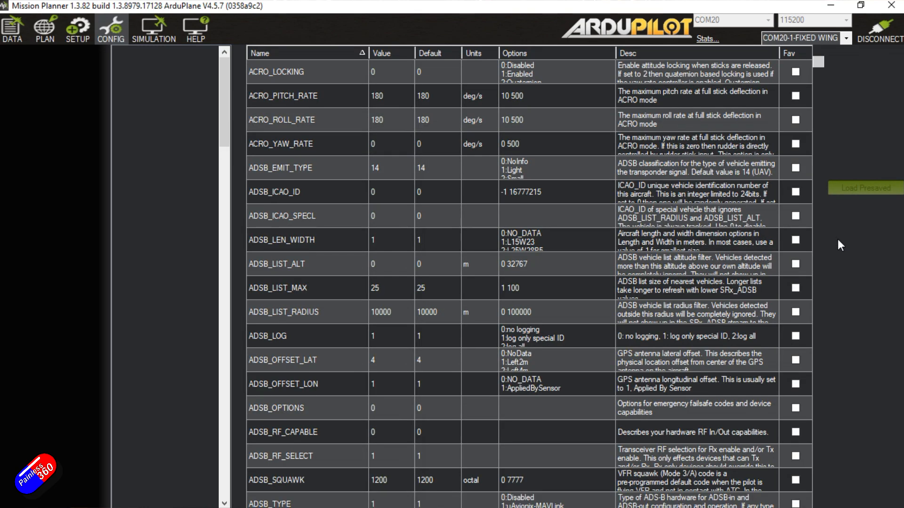
click(239, 50)
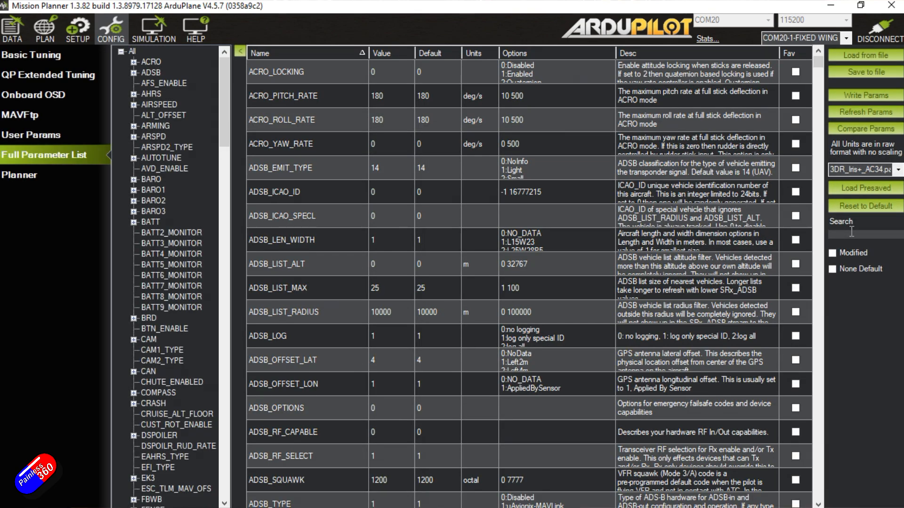
text(osd)
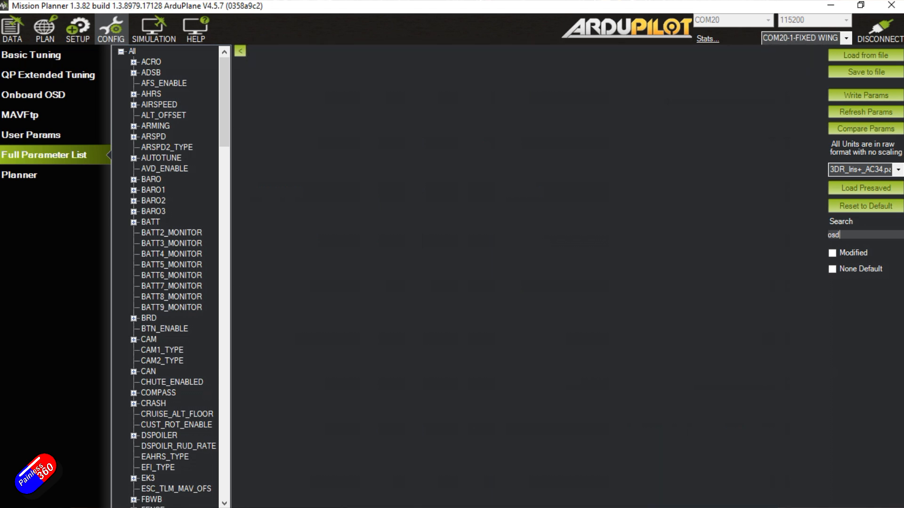
text(_type)
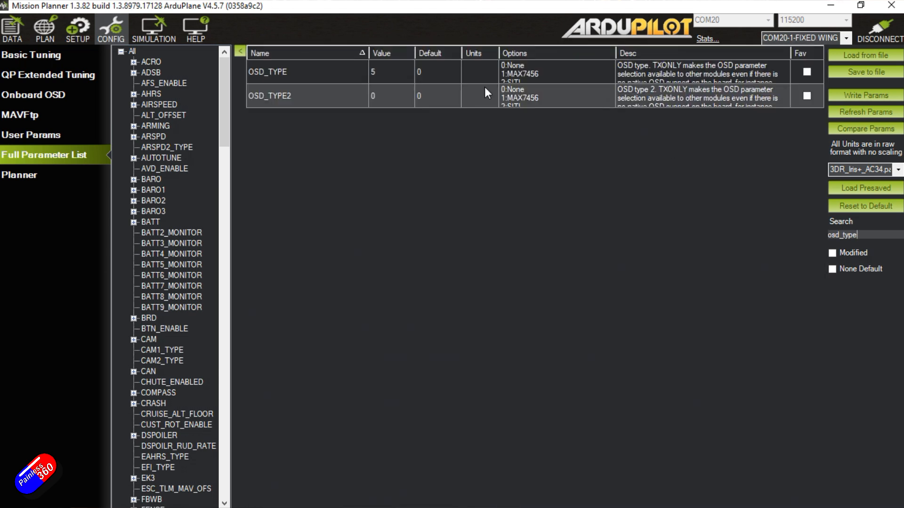
click(391, 71)
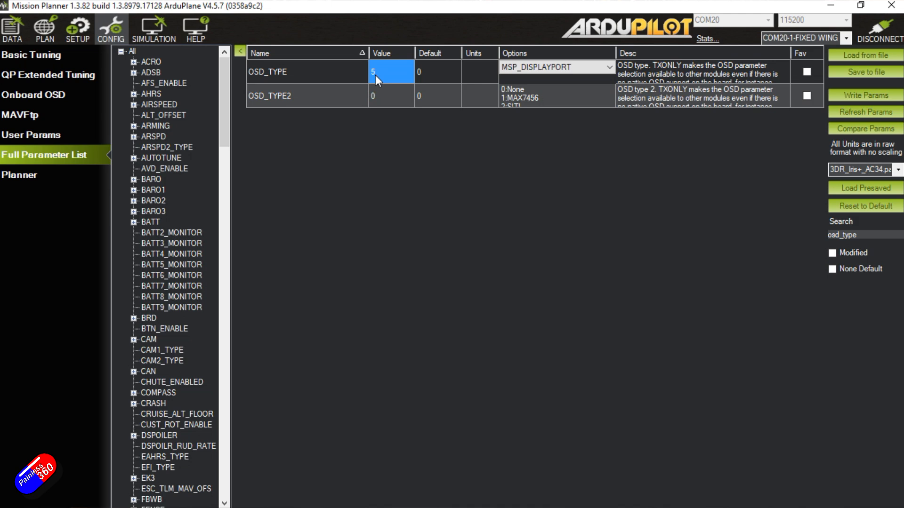
mouse_move(386, 79)
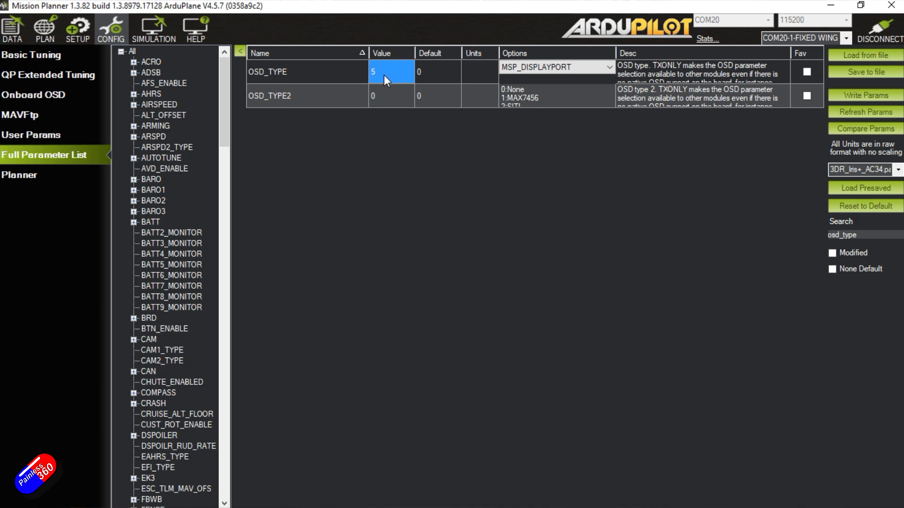
mouse_move(579, 102)
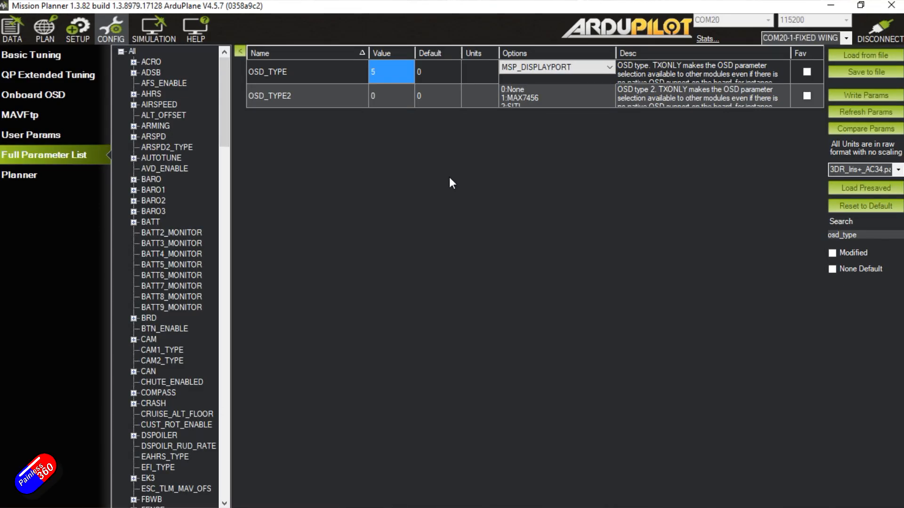
Step: Filter to SERIAL2_ and confirm protocol 42 (DisplayPort), baud 115 and options, then go to SETUP
triple_click(859, 234)
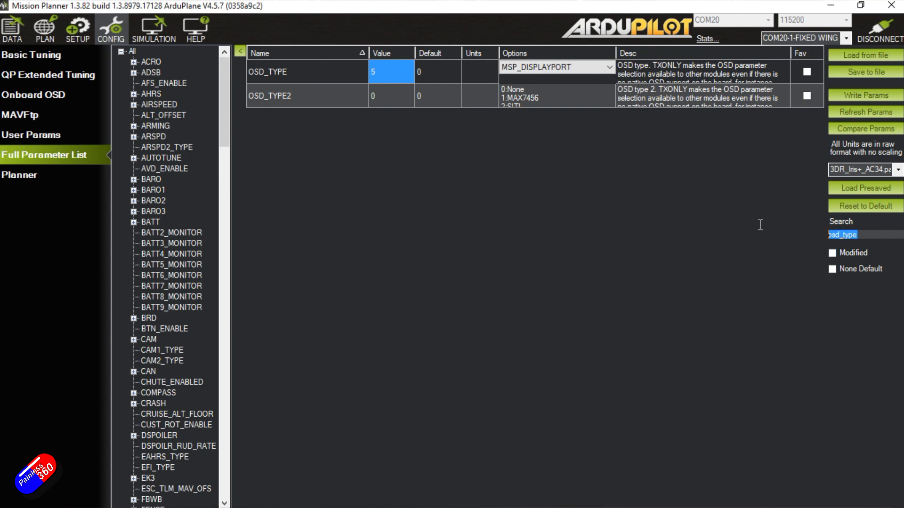
text(serial2_)
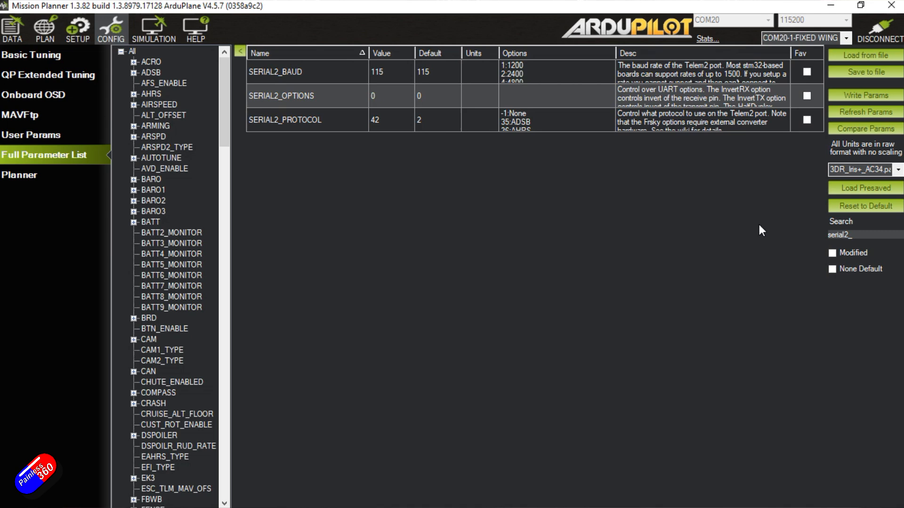
mouse_move(373, 121)
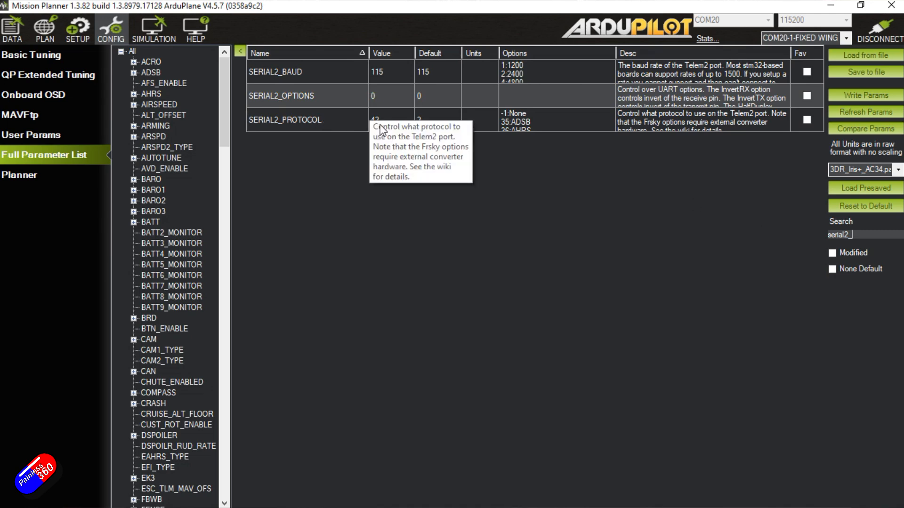
click(554, 120)
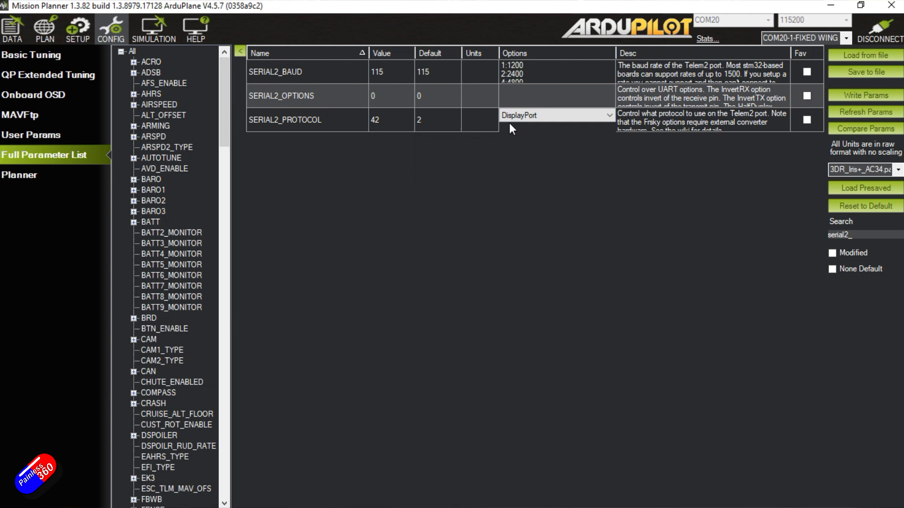
mouse_move(315, 125)
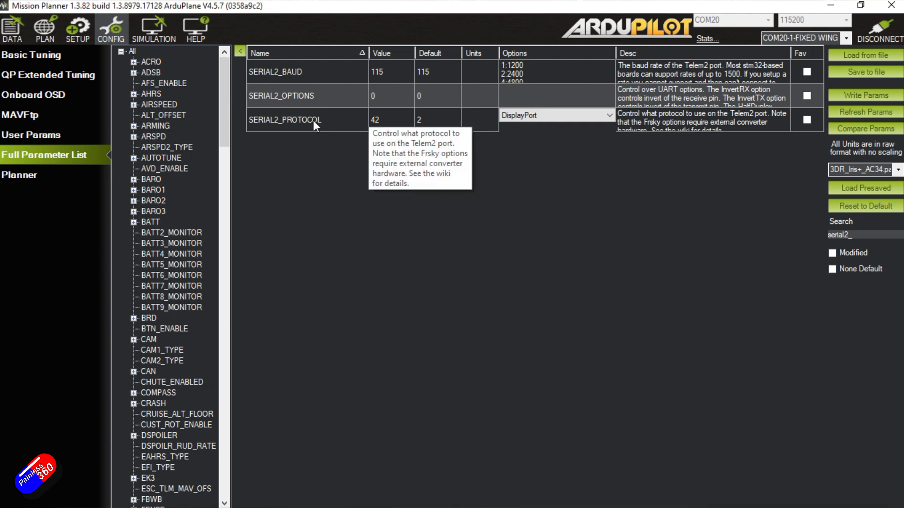
mouse_move(344, 133)
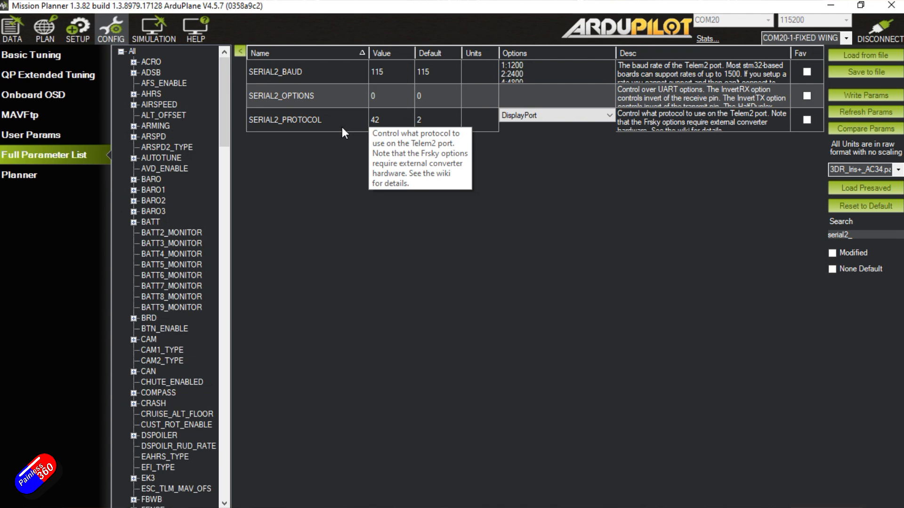
mouse_move(400, 73)
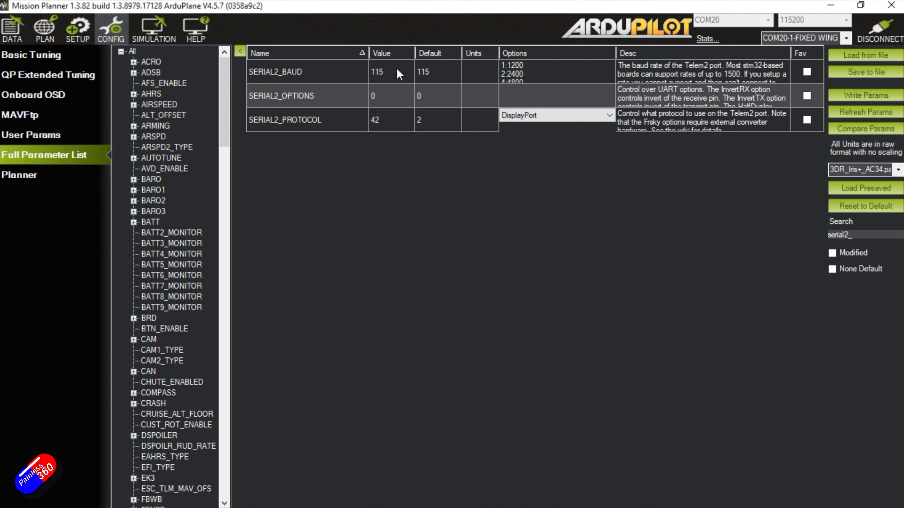
click(390, 72)
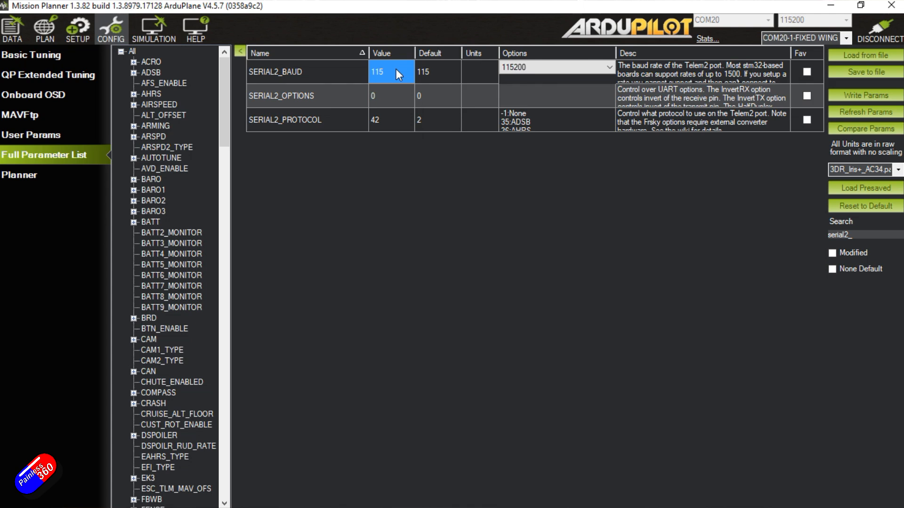
click(391, 96)
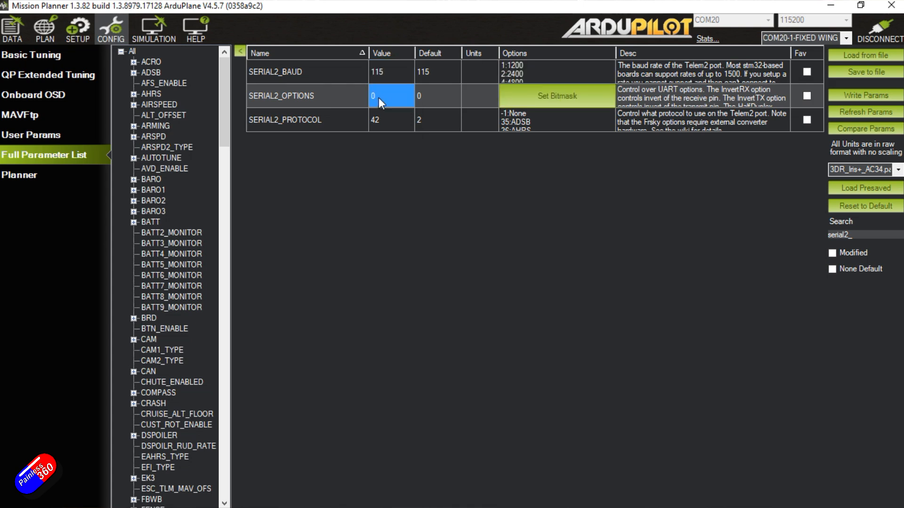
mouse_move(864, 95)
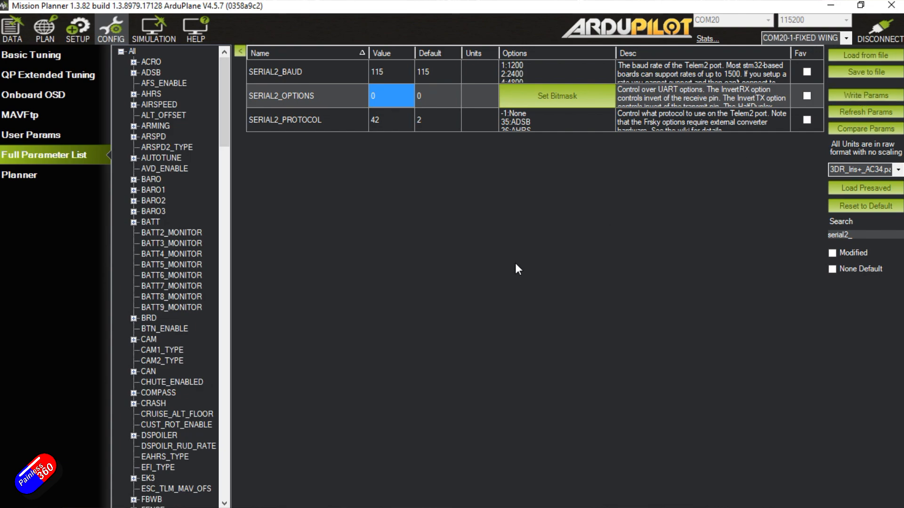
click(77, 29)
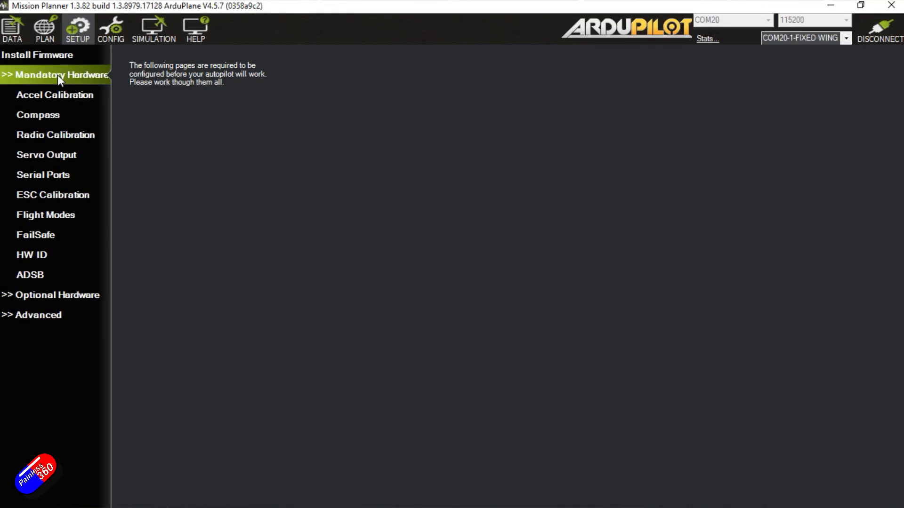
Step: Show Serial Ports and inspect Serial Port 2's option bitmask, leaving nothing ticked
click(43, 175)
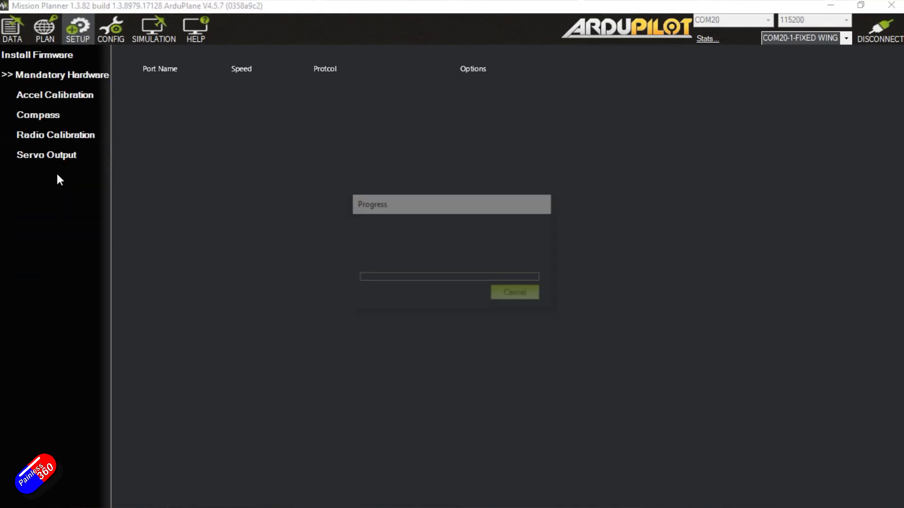
click(43, 175)
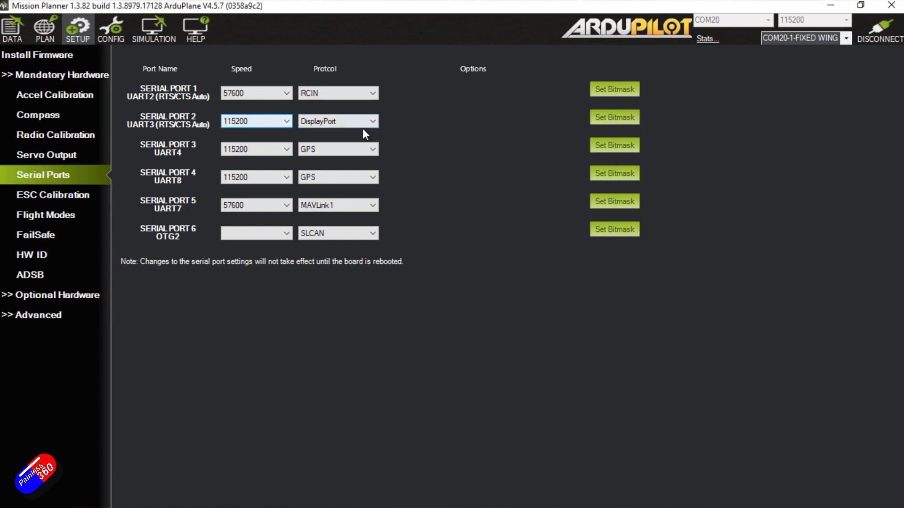
mouse_move(582, 128)
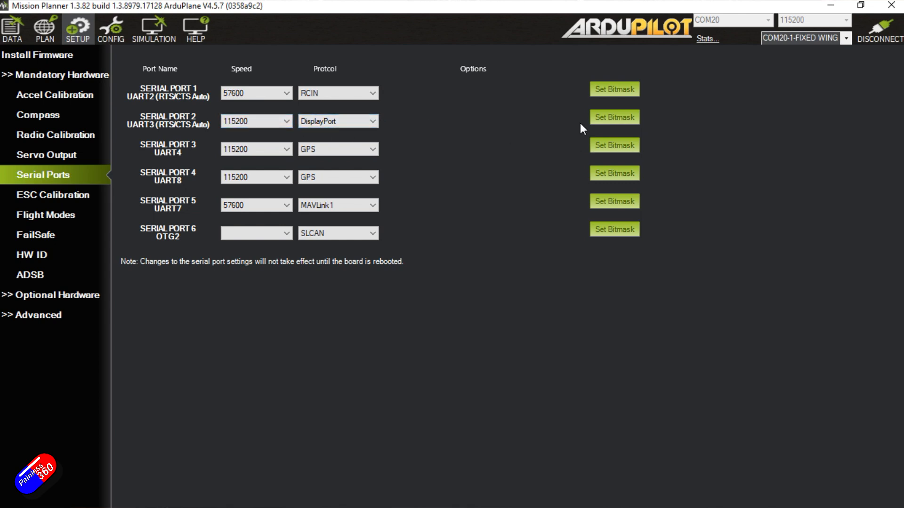
mouse_move(609, 124)
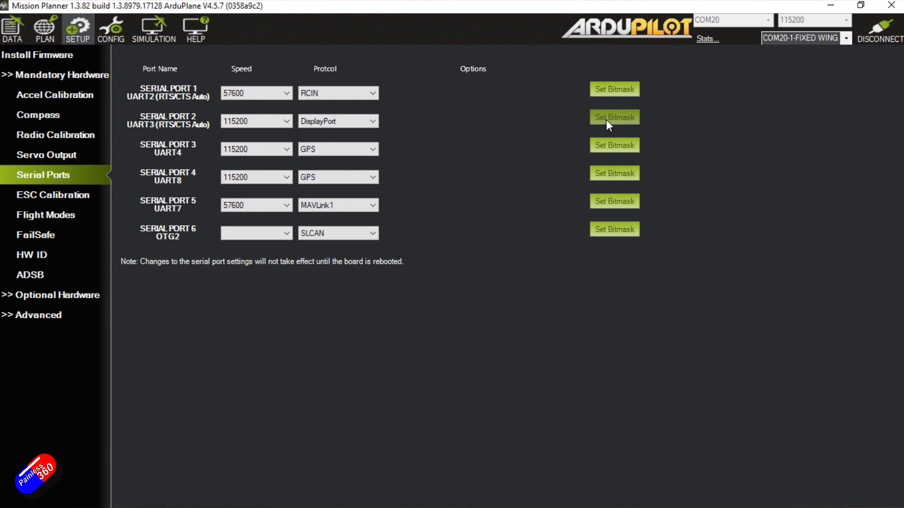
click(614, 117)
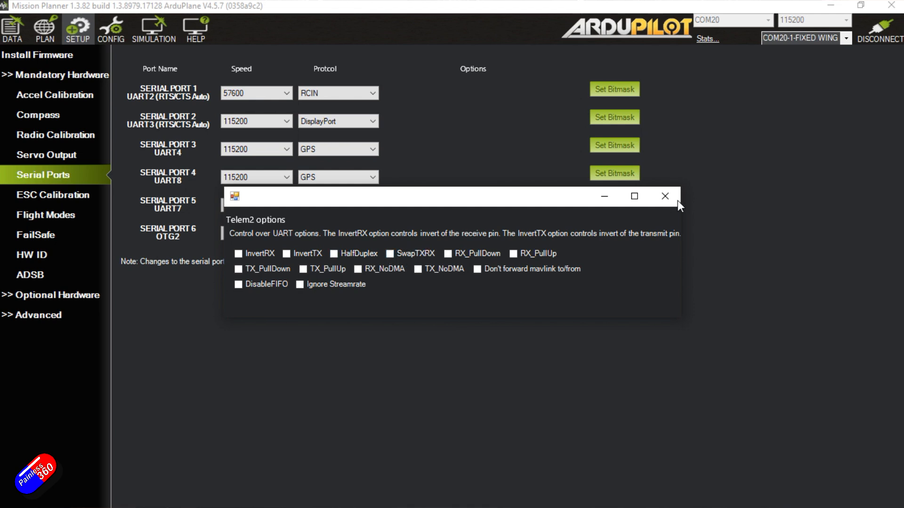
click(665, 196)
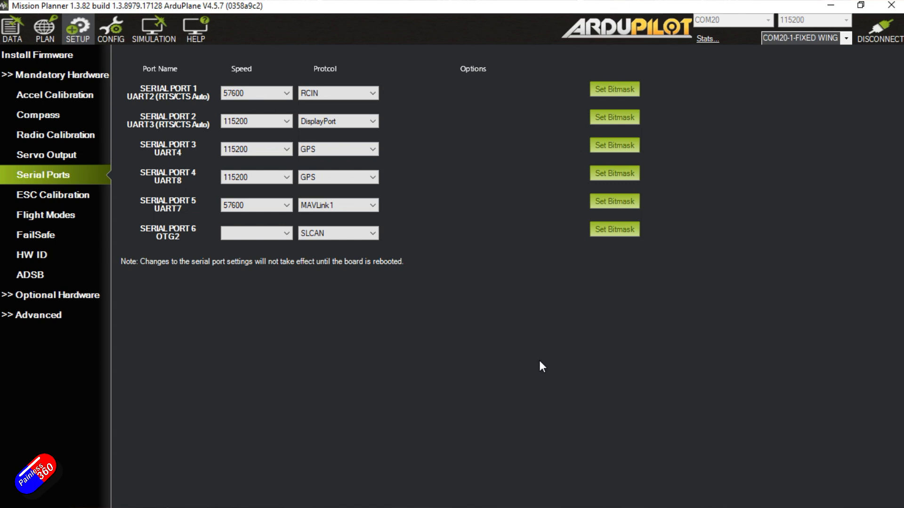
mouse_move(111, 29)
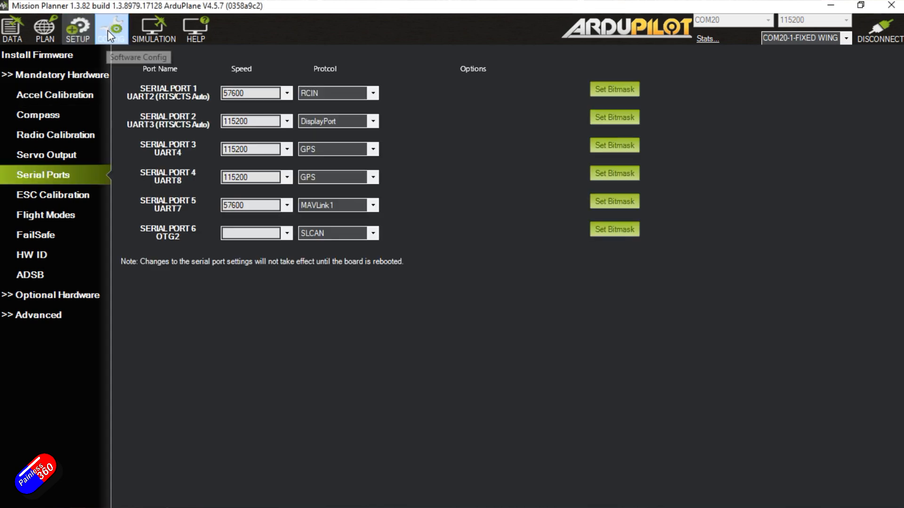
click(112, 29)
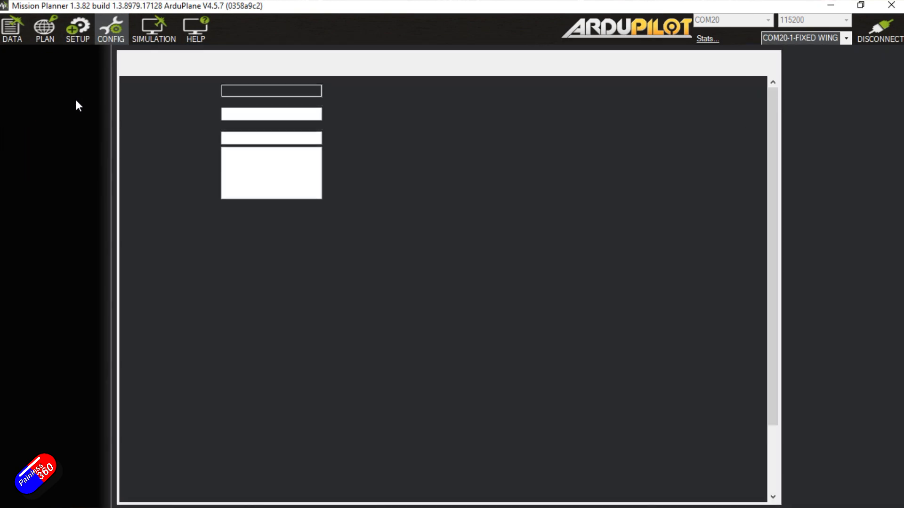
click(33, 94)
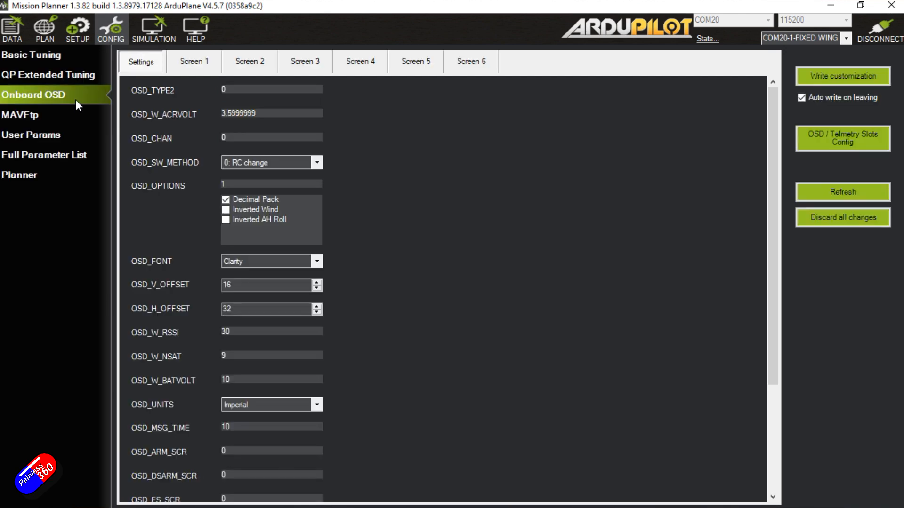
mouse_move(374, 306)
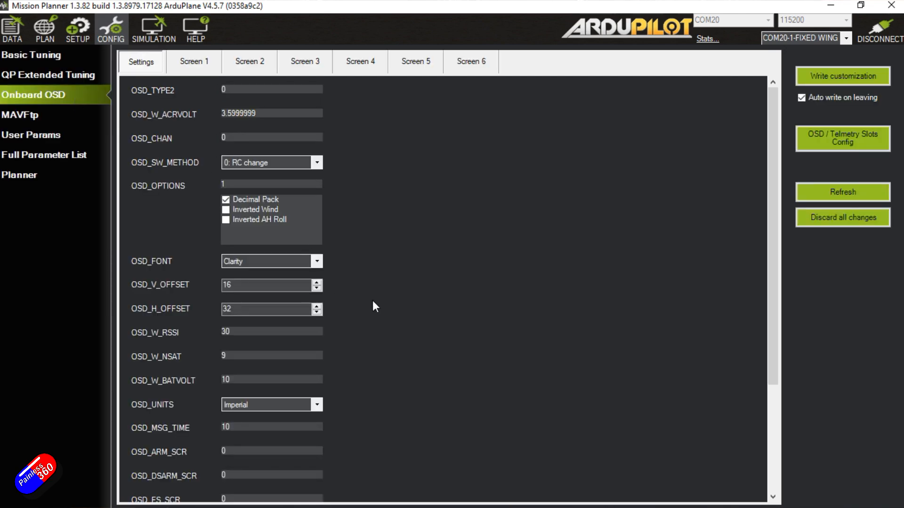
mouse_move(201, 103)
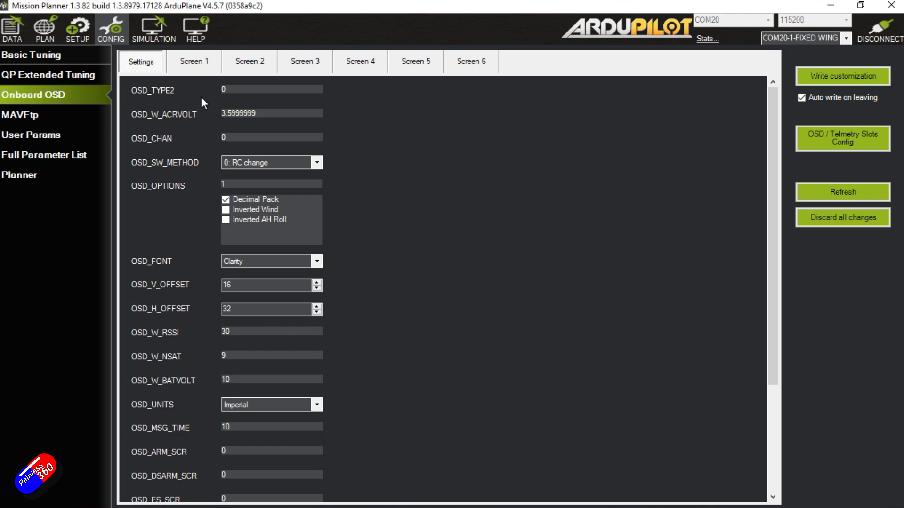
scroll(down, 3)
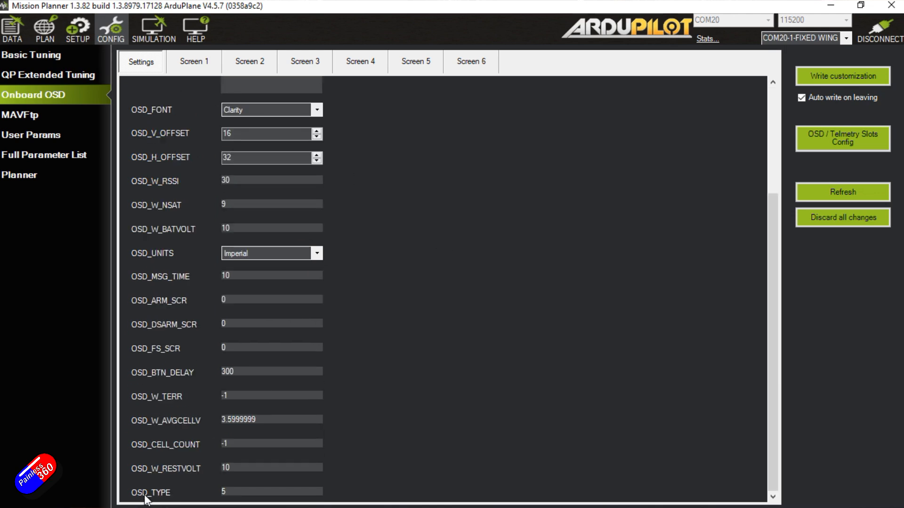
scroll(up, 3)
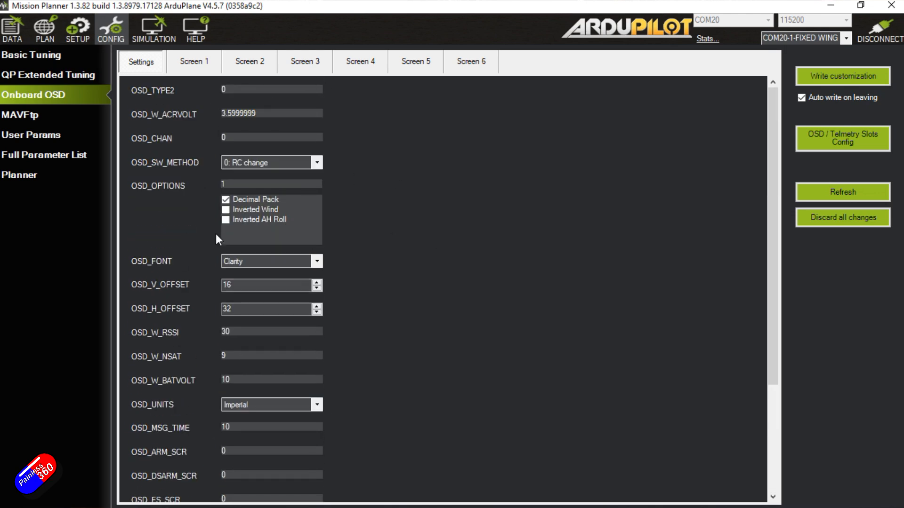
mouse_move(346, 305)
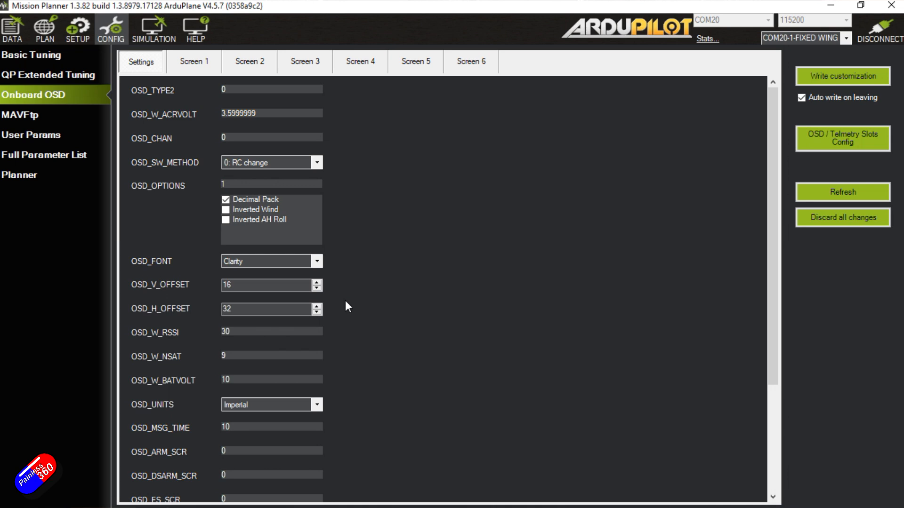
scroll(down, 3)
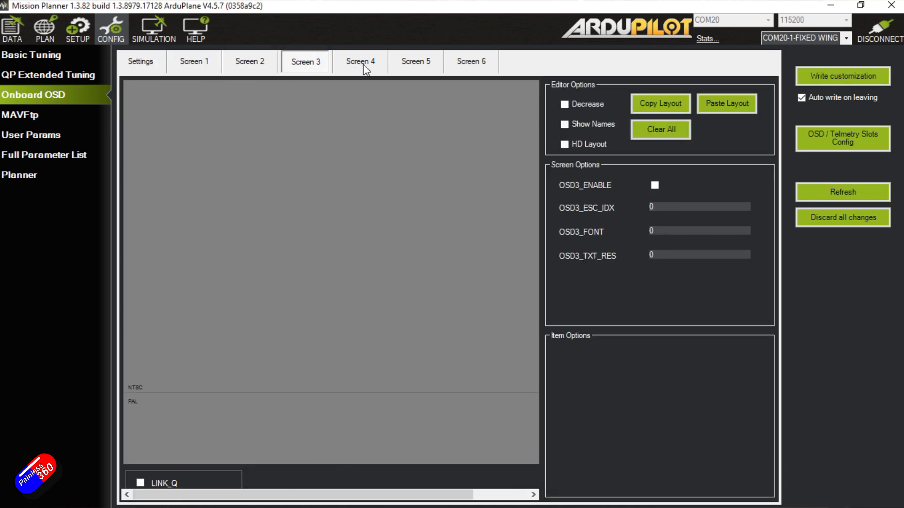
click(141, 62)
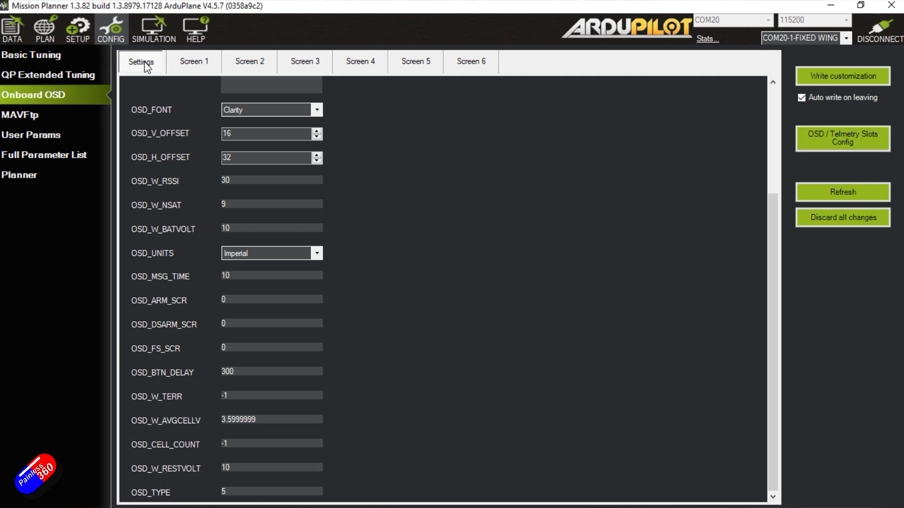
mouse_move(412, 250)
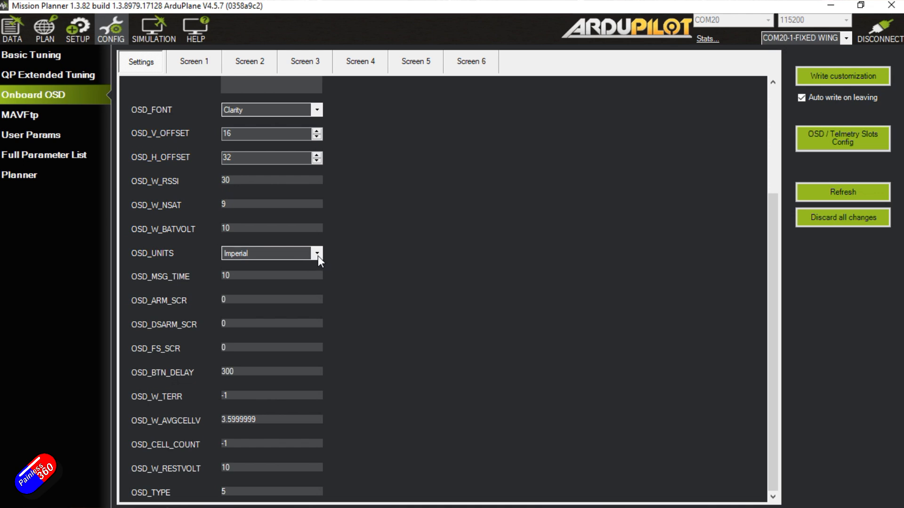
Step: Confirm OSD_UNITS reads Imperial and move to the Screen 1 OSD configuration
click(318, 253)
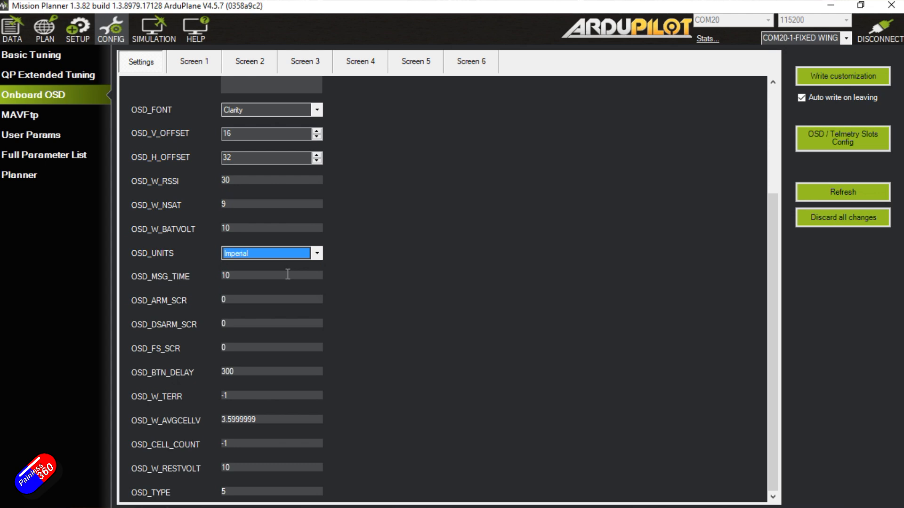
mouse_move(386, 340)
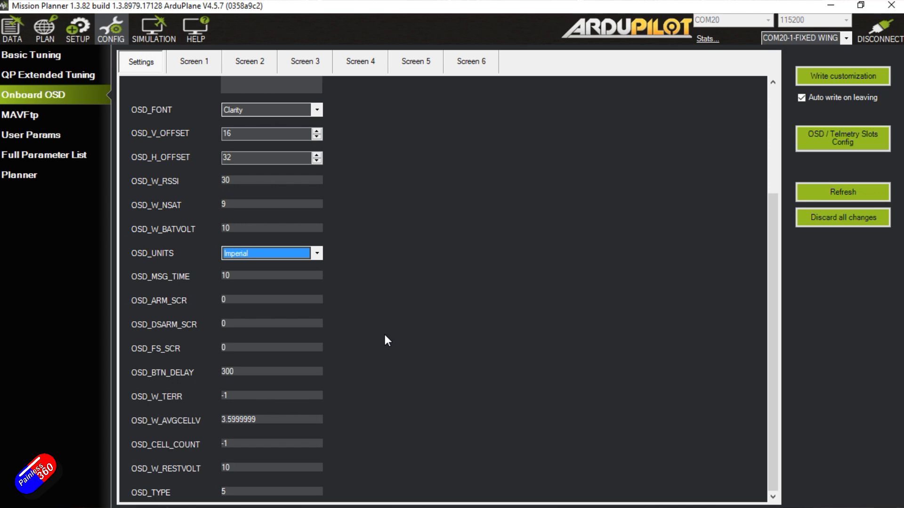
mouse_move(295, 270)
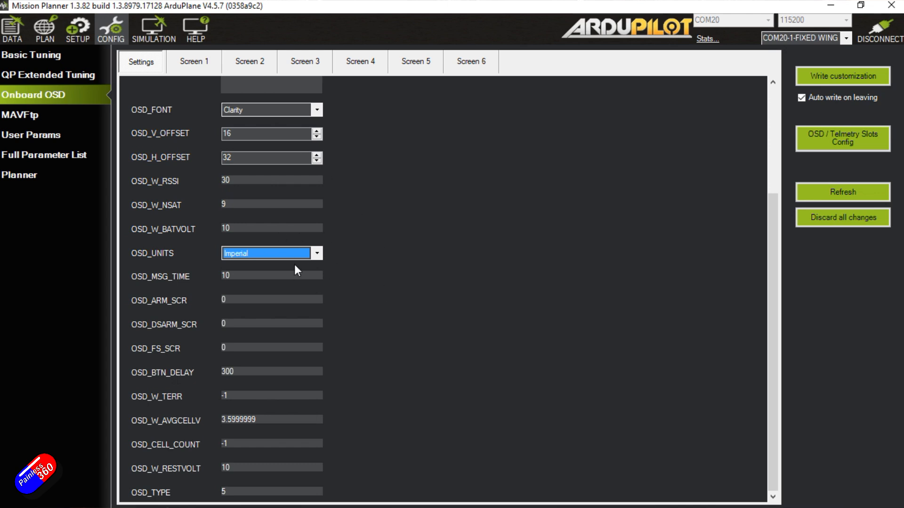
mouse_move(372, 387)
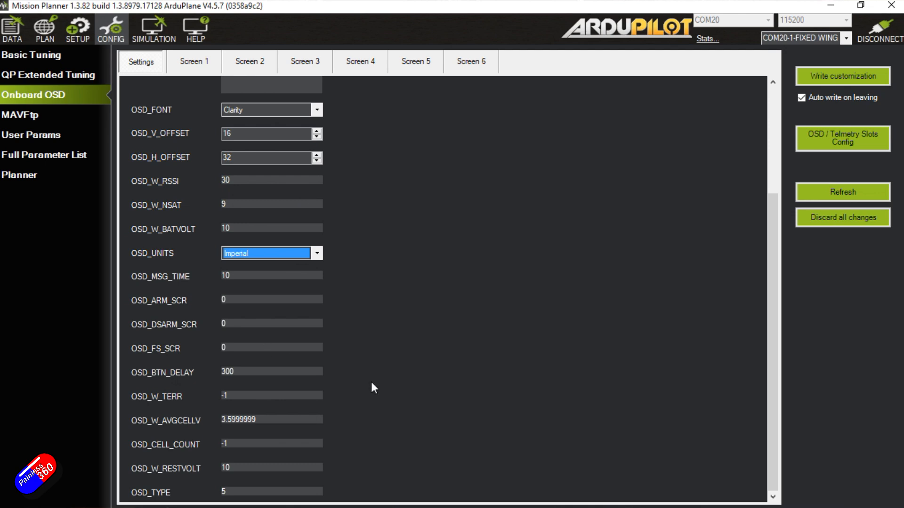
mouse_move(229, 153)
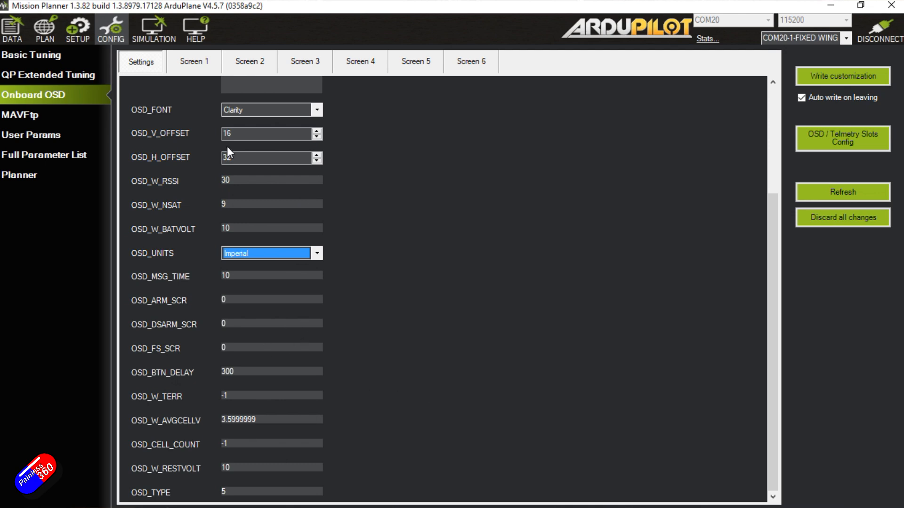
click(194, 62)
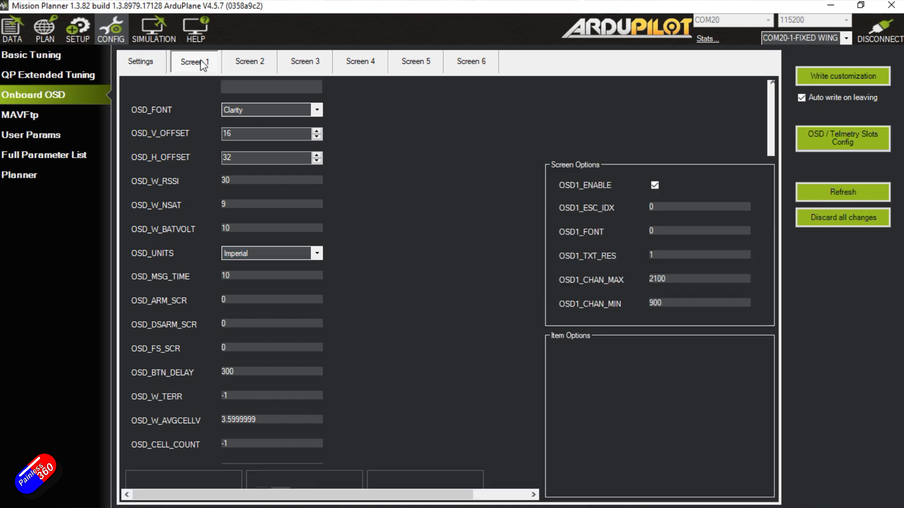
Step: Switch the Screen 1 preview to HD Layout with Decrease enabled so it fits
click(194, 62)
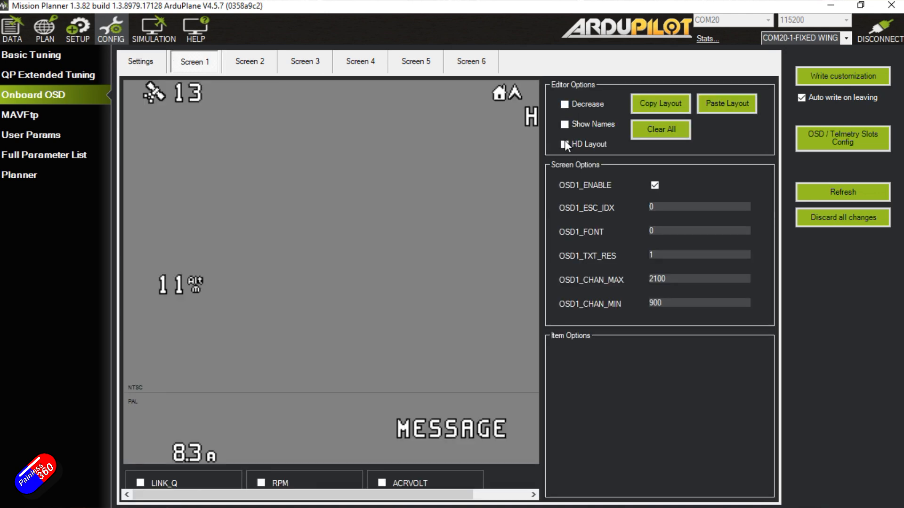
click(564, 144)
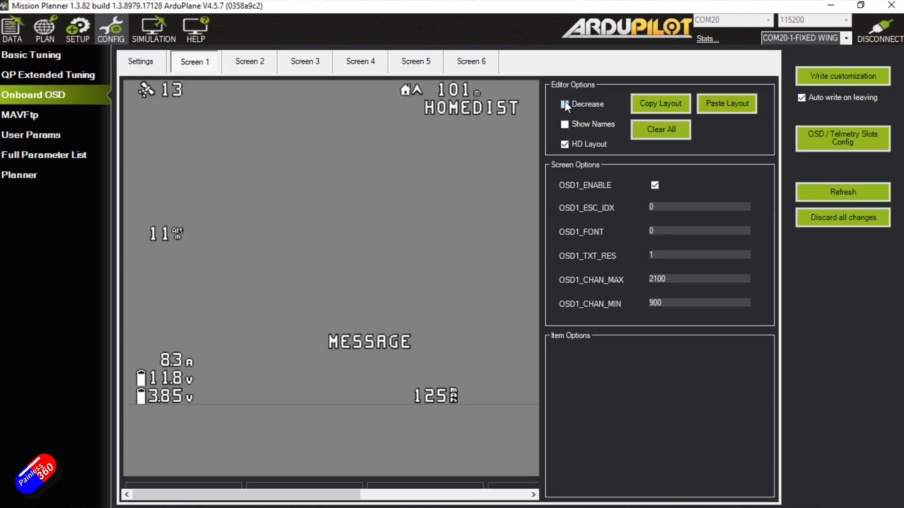
click(564, 105)
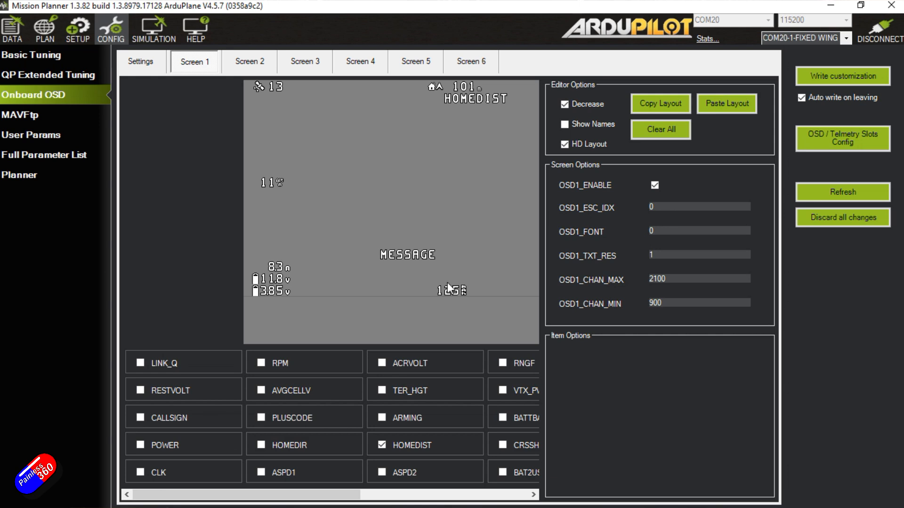
mouse_move(525, 305)
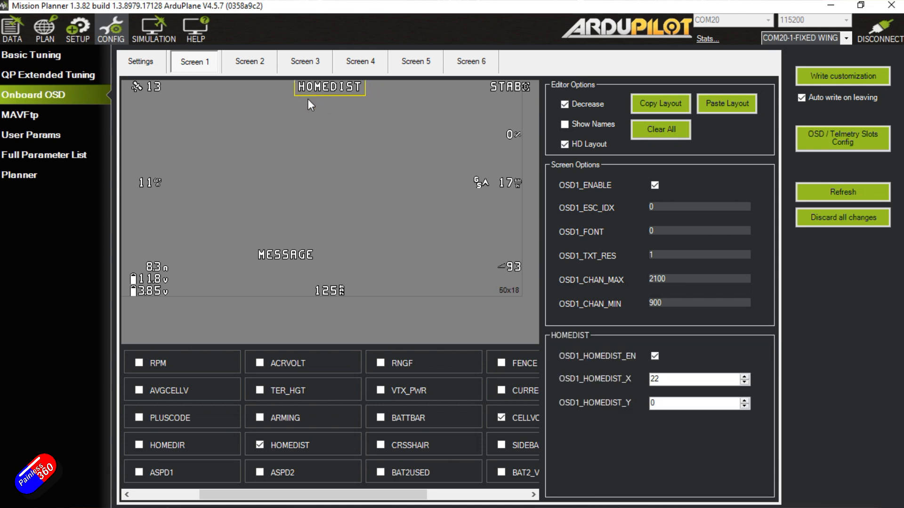
Step: Place HOMEDIST at X 22, Y 1 and write the OSD customization to the autopilot
click(744, 399)
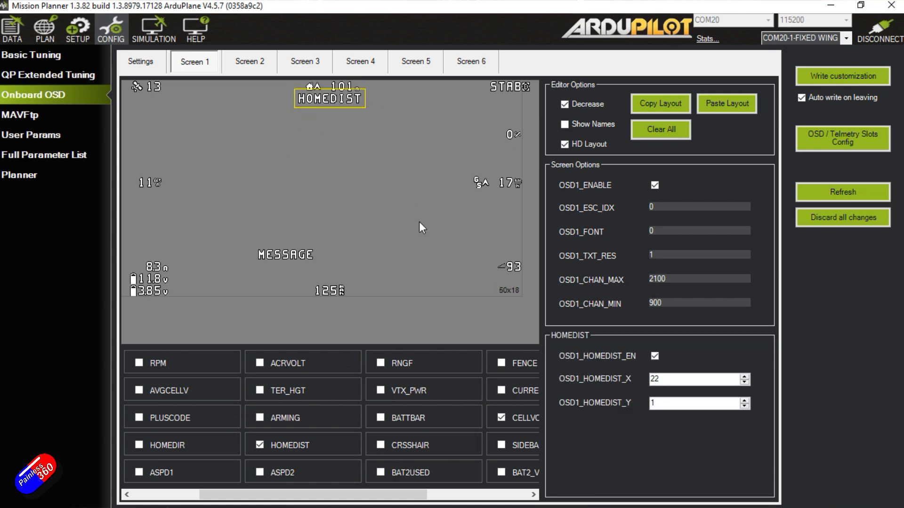
click(842, 75)
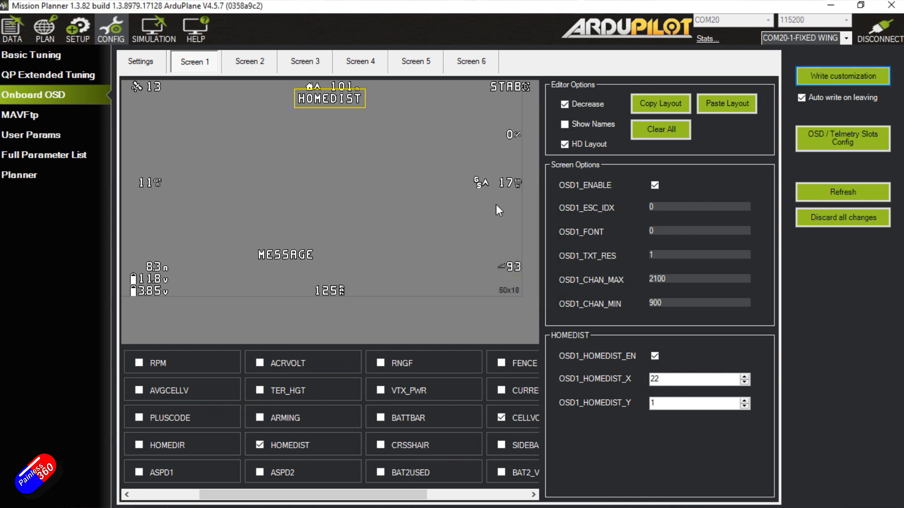
mouse_move(157, 399)
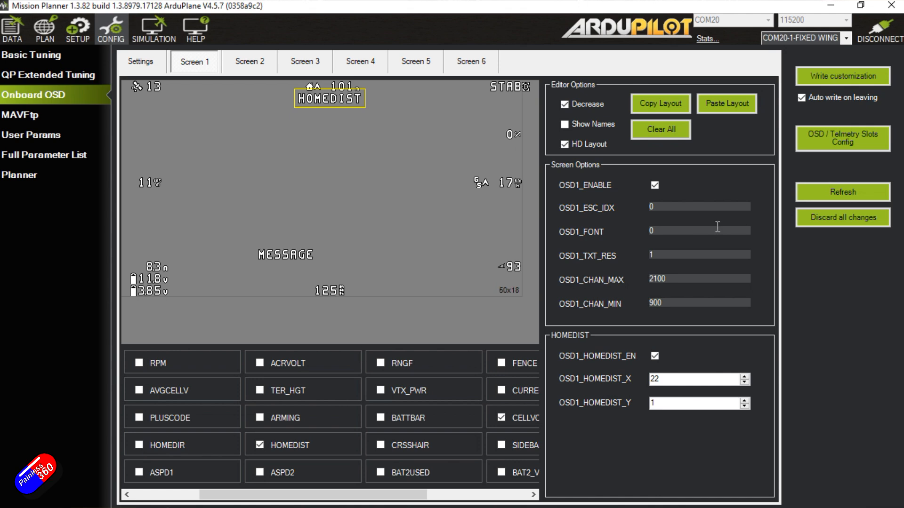
mouse_move(641, 253)
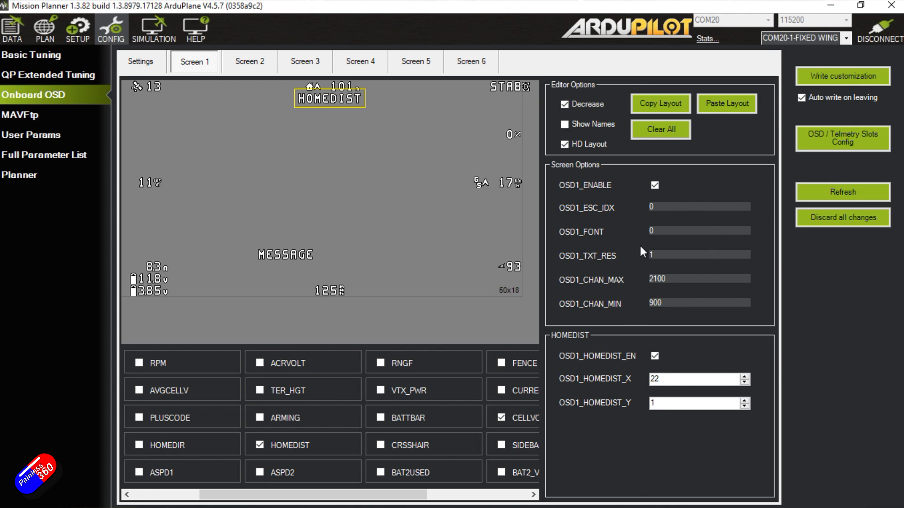
mouse_move(611, 209)
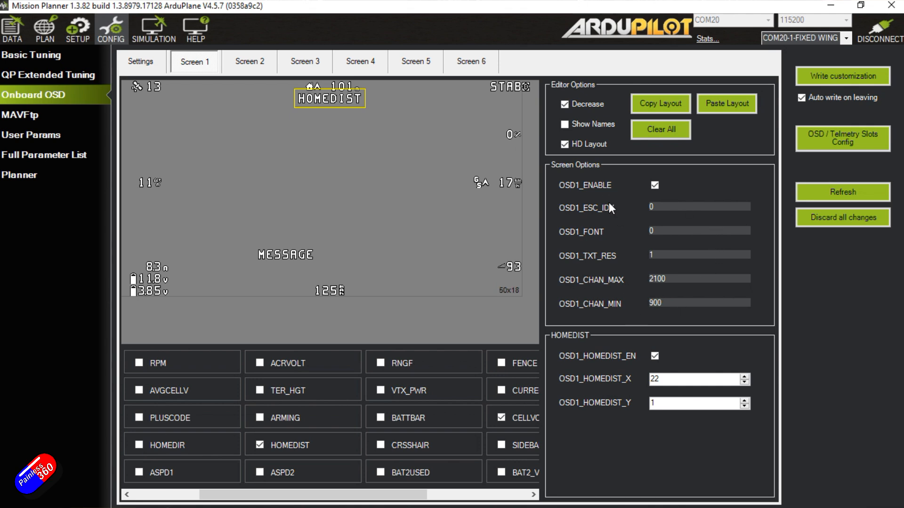
mouse_move(651, 236)
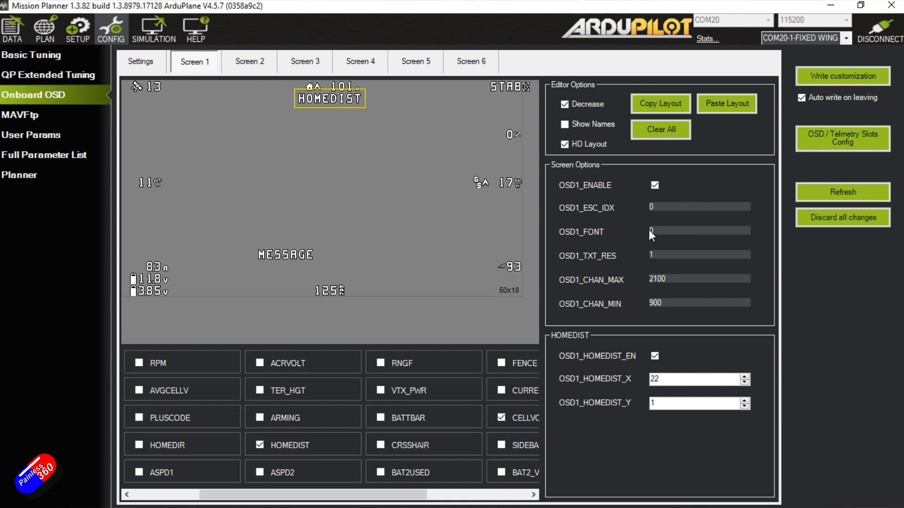
mouse_move(654, 257)
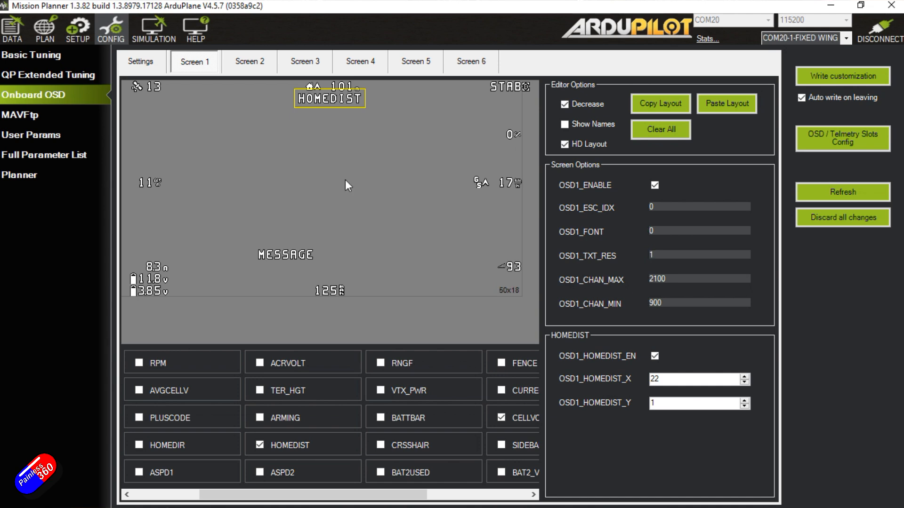
mouse_move(318, 291)
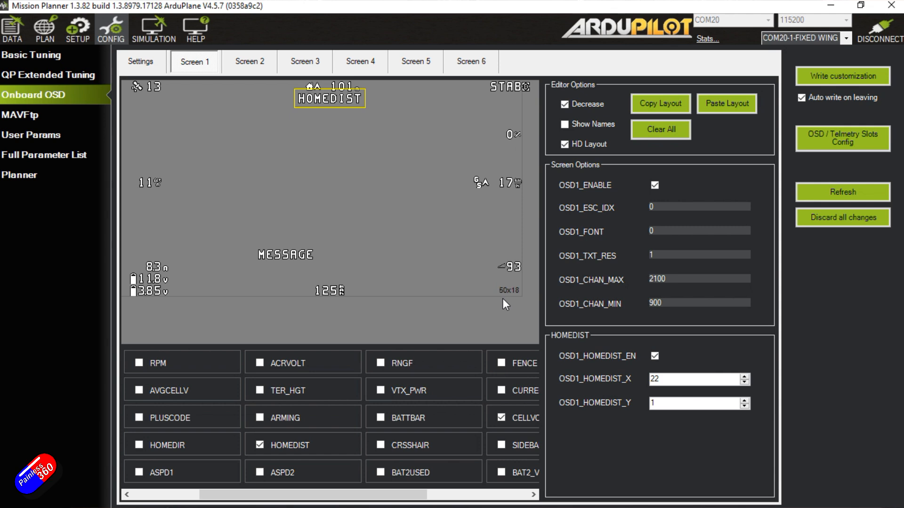
mouse_move(318, 328)
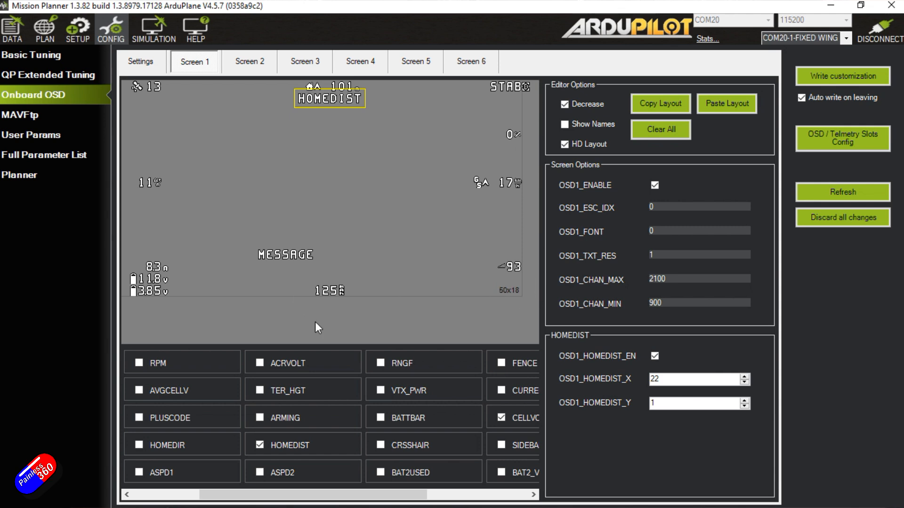
mouse_move(386, 337)
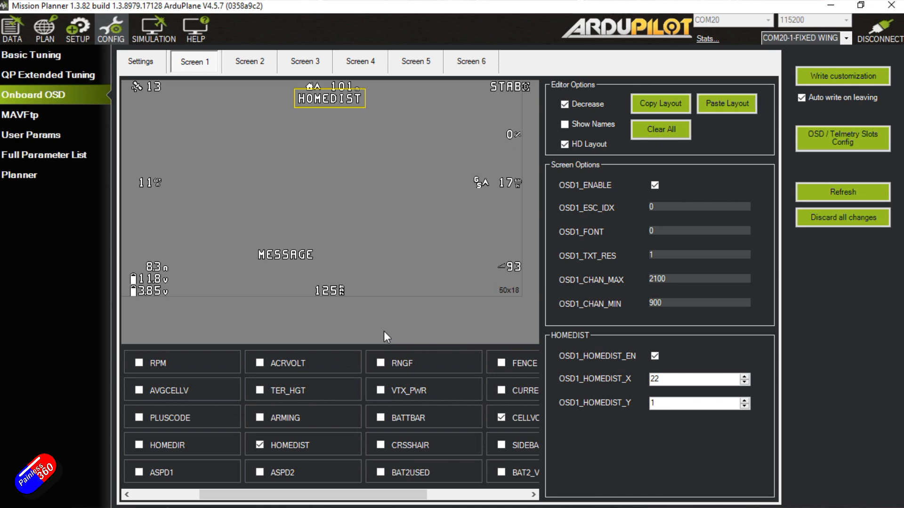